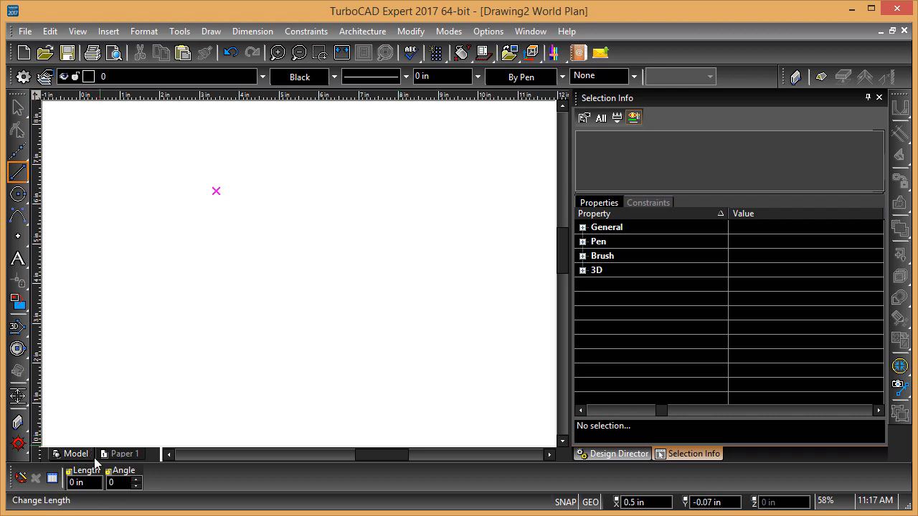
{"action": "mouse_move", "coordinate": [180, 329]}
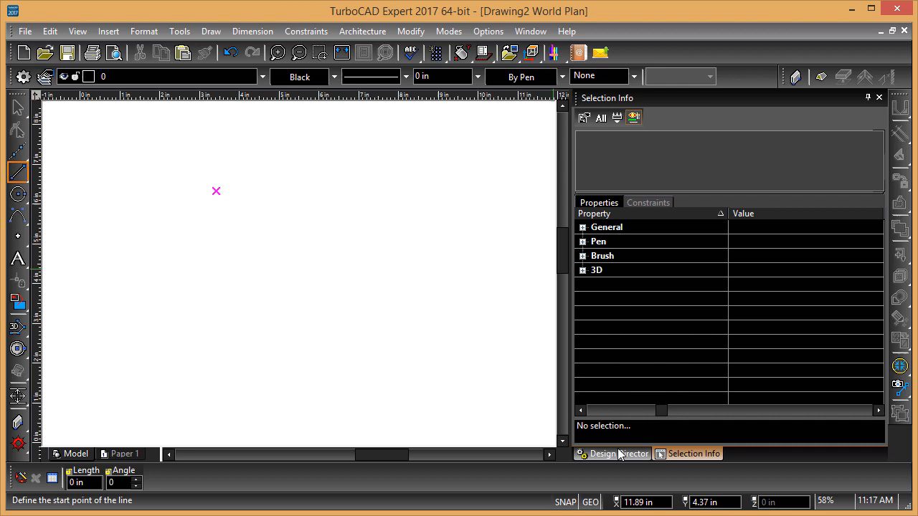
Create Layer_1 in the Design Director's layer list and start a second new layer.
{"action": "left_click", "coordinate": [602, 453]}
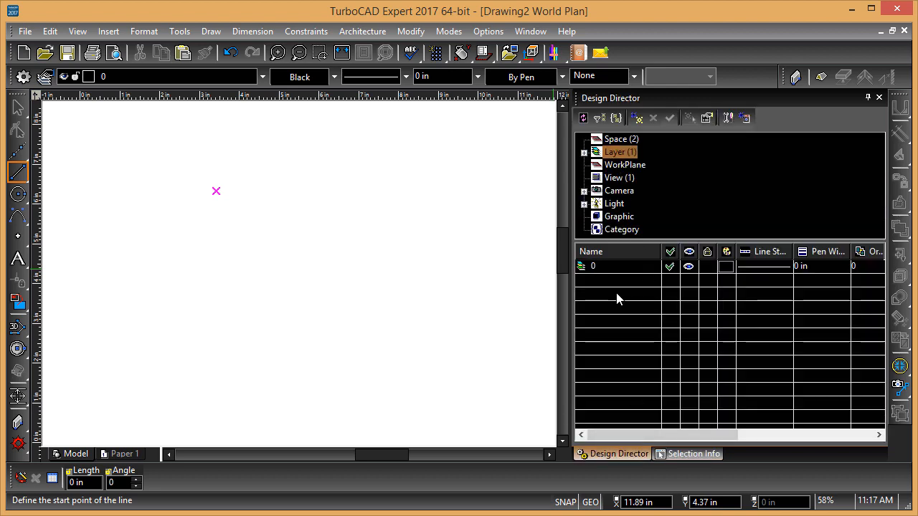
{"action": "left_click", "coordinate": [582, 118]}
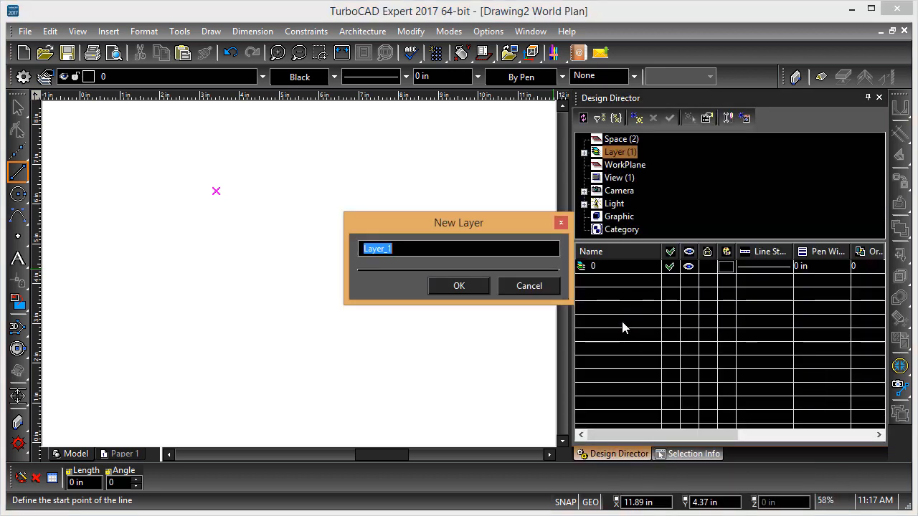
{"action": "left_click", "coordinate": [458, 285]}
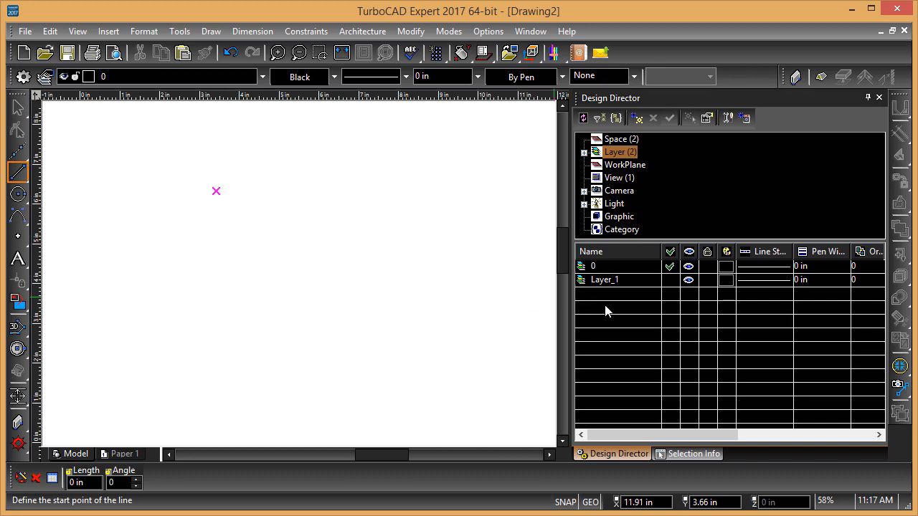
{"action": "left_click", "coordinate": [582, 117]}
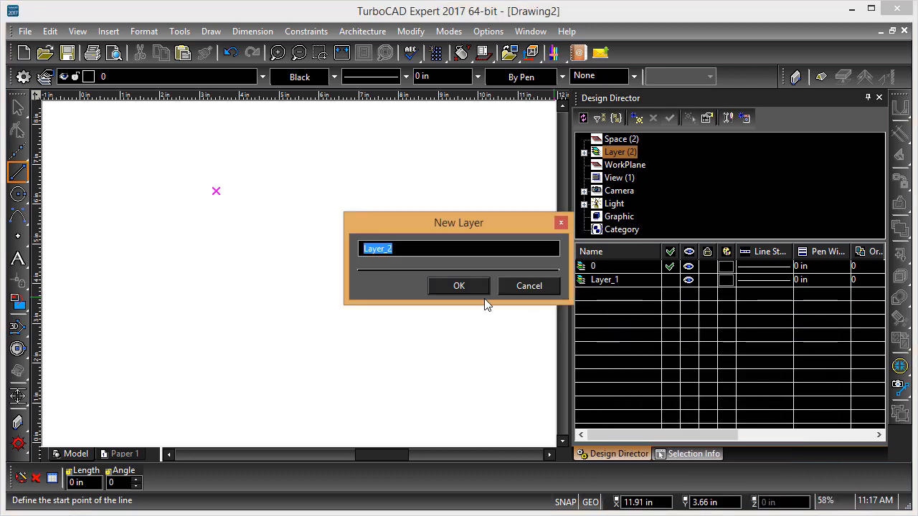
Confirm Layer_2, then colour Layer_1 red and Layer_2 blue.
{"action": "left_click", "coordinate": [459, 286]}
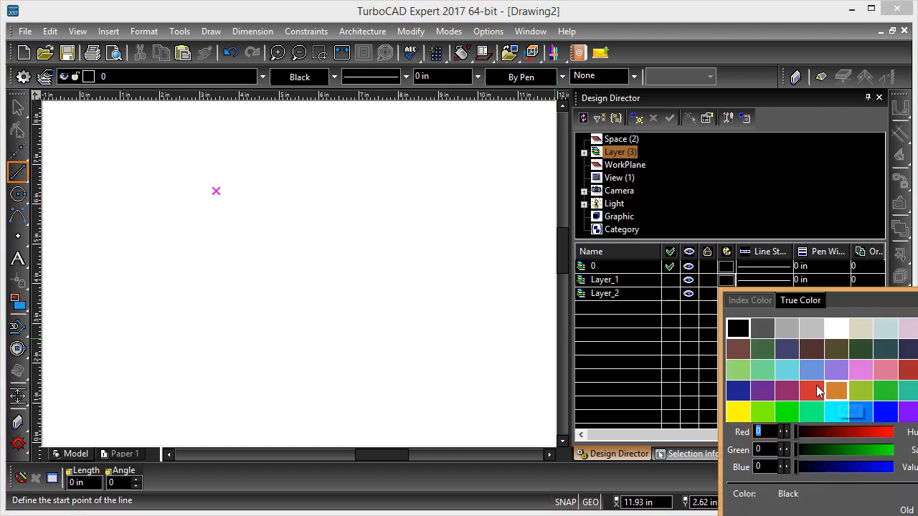
{"action": "mouse_move", "coordinate": [836, 391]}
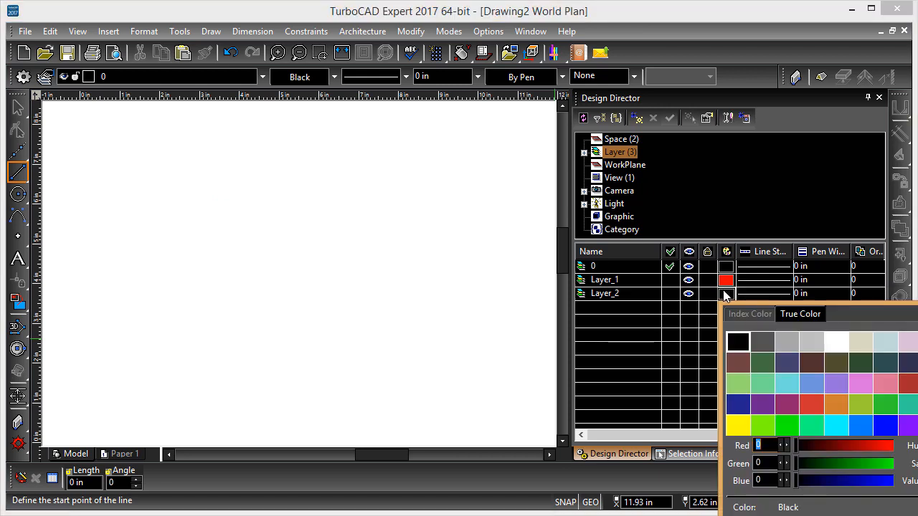
{"action": "left_click", "coordinate": [737, 404]}
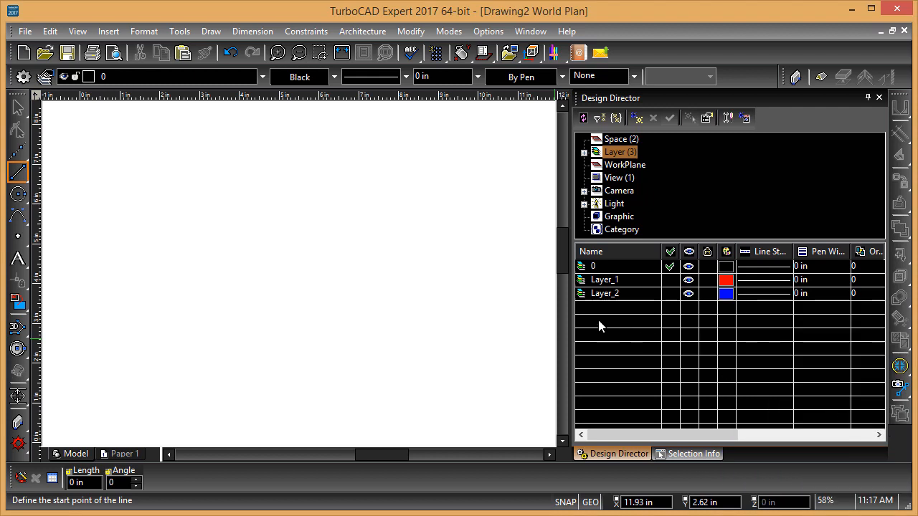
Draw a line, two nested rectangles and a small square, then select the outer rectangle.
{"action": "left_click", "coordinate": [224, 217]}
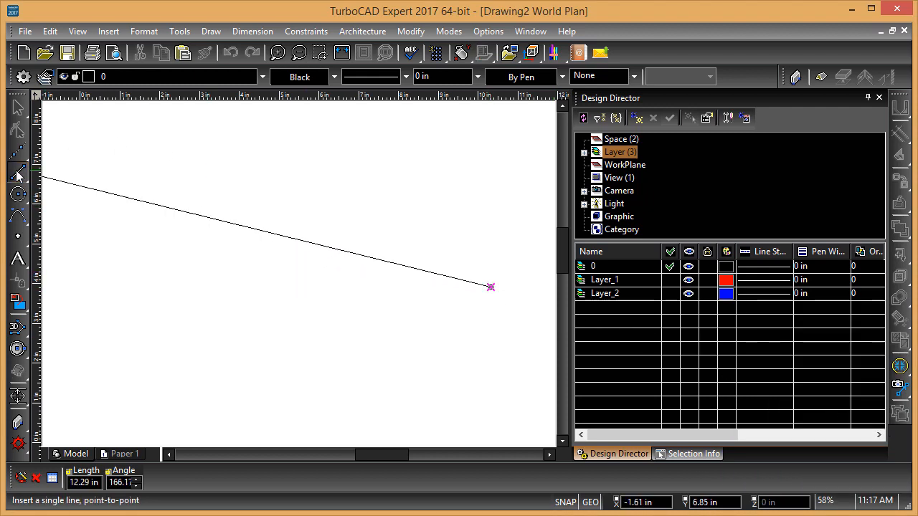
{"action": "left_click", "coordinate": [17, 152]}
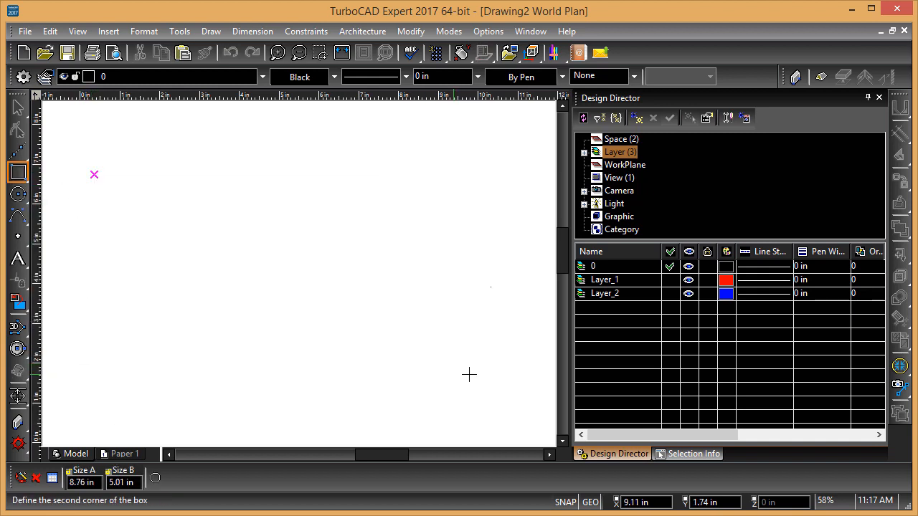
{"action": "mouse_move", "coordinate": [364, 315]}
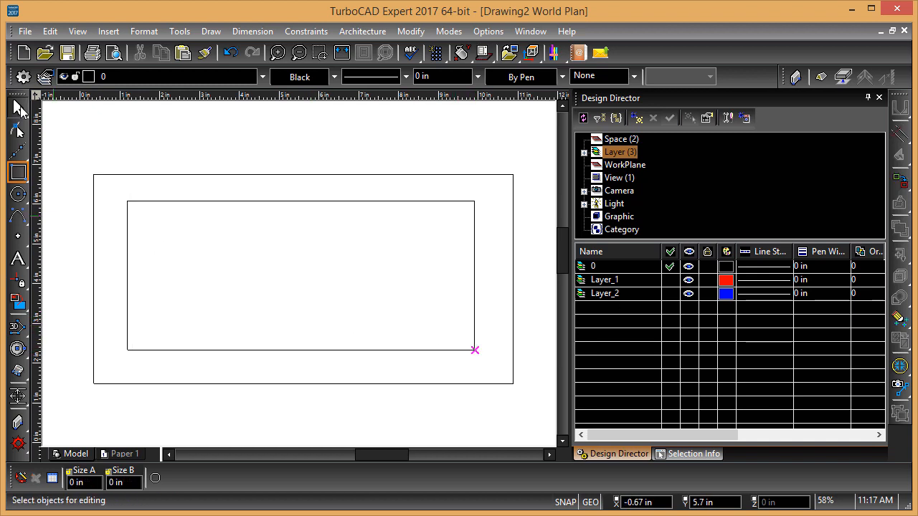
{"action": "left_click", "coordinate": [18, 172]}
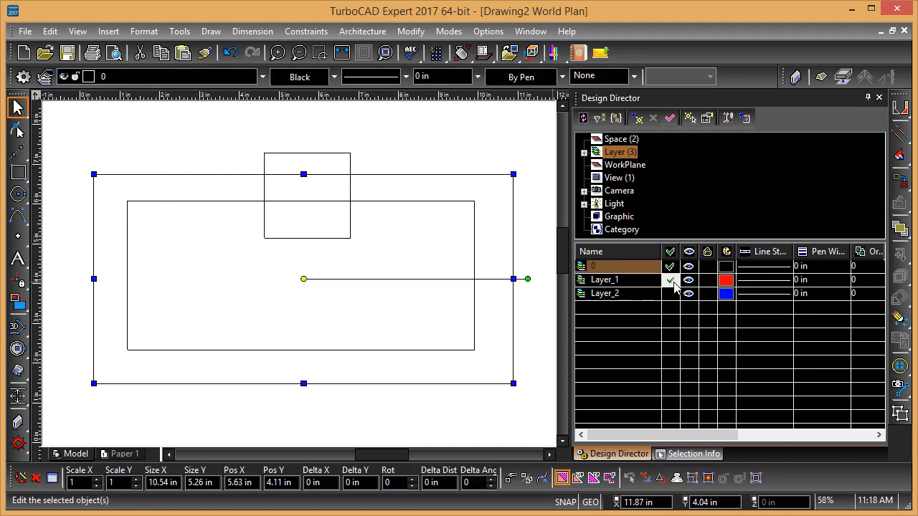
Assign the outer rectangle to Layer_1 with colour, line pattern, width and pen colour By Layer.
{"action": "left_click", "coordinate": [669, 279]}
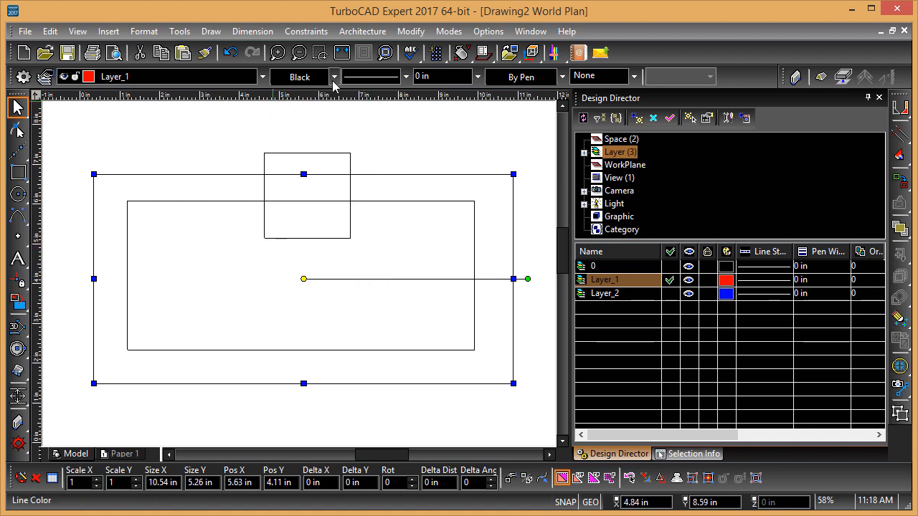
{"action": "left_click", "coordinate": [333, 77]}
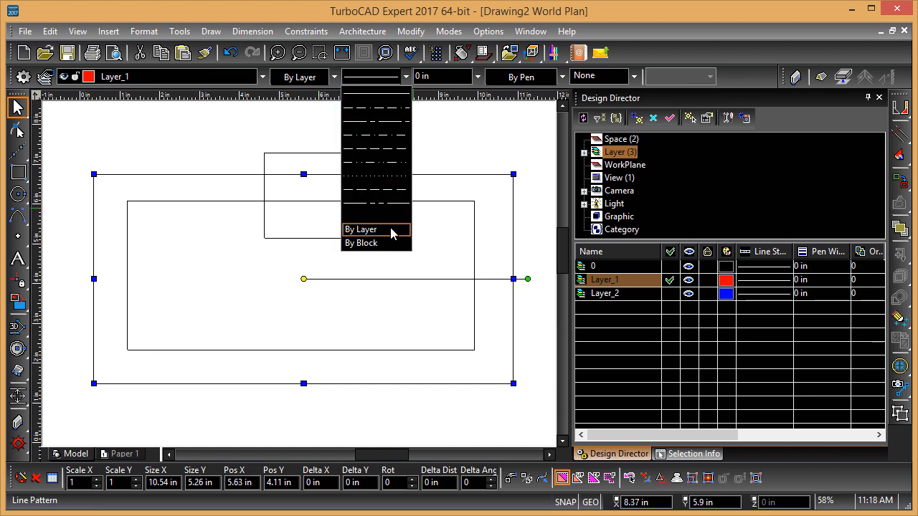
{"action": "left_click", "coordinate": [362, 229]}
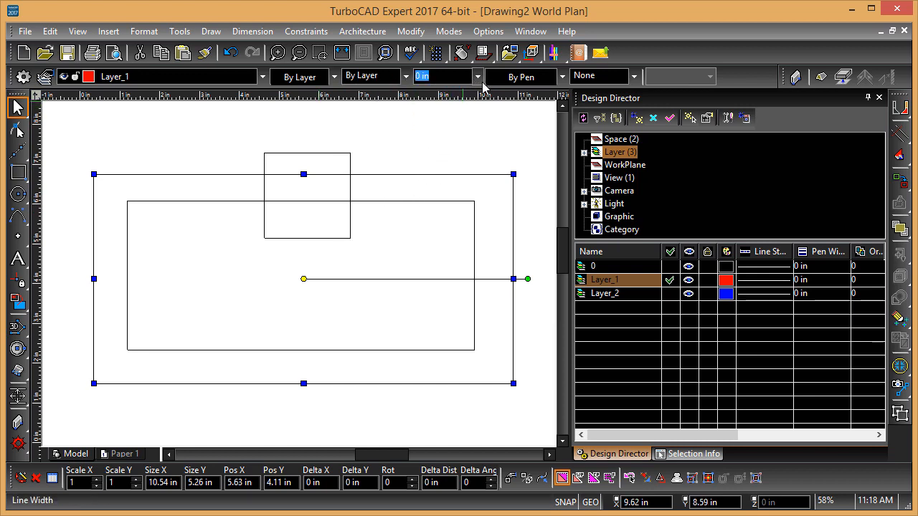
{"action": "left_click", "coordinate": [430, 76]}
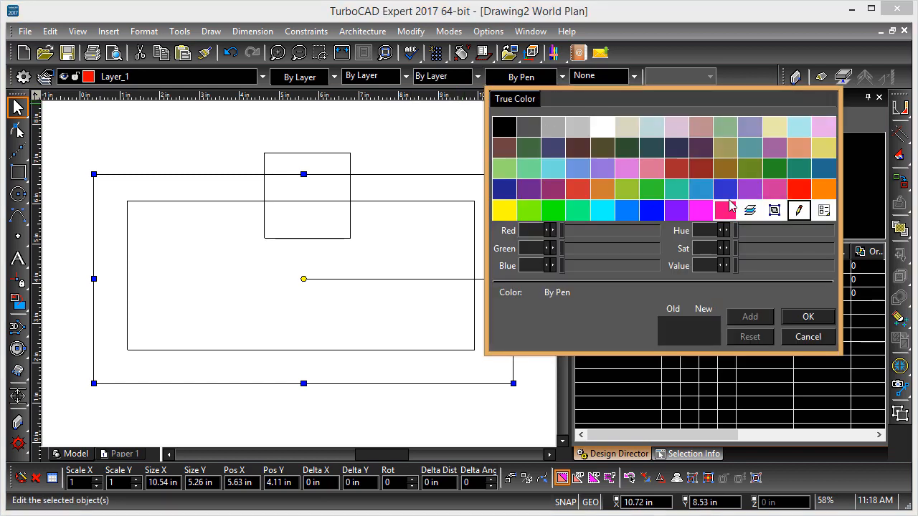
{"action": "left_click", "coordinate": [809, 335]}
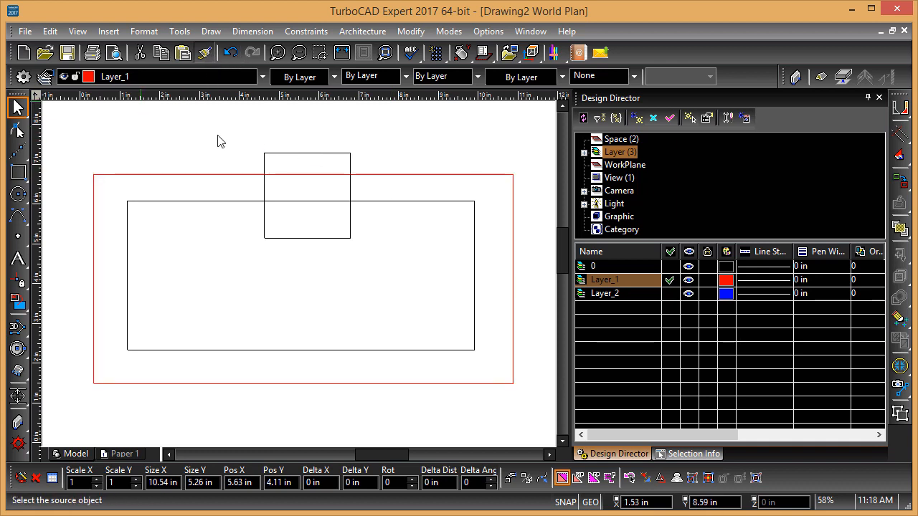
Move the inner rectangle onto Layer_2 so it draws in blue.
{"action": "left_click", "coordinate": [204, 51]}
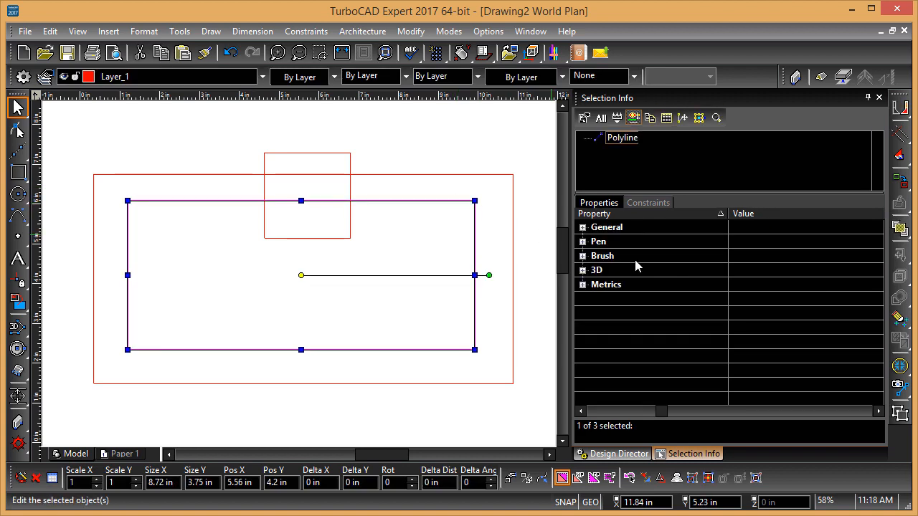
{"action": "left_click", "coordinate": [616, 454]}
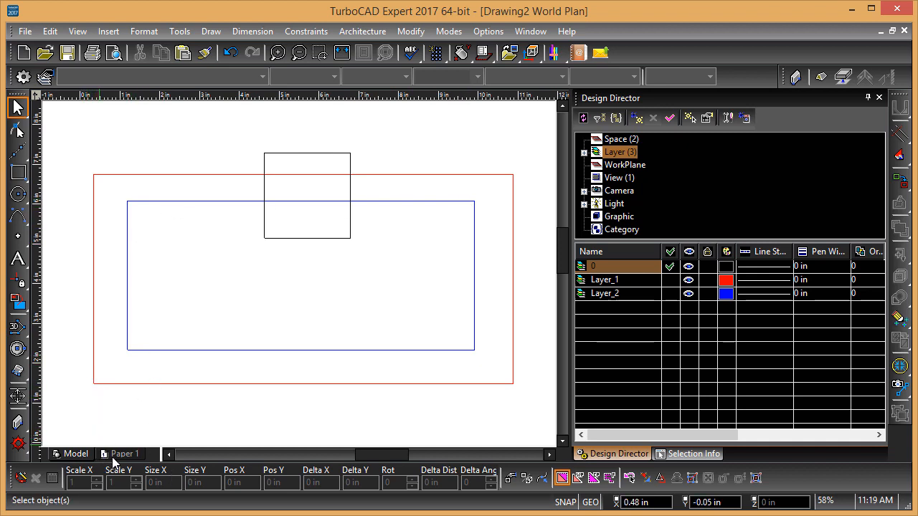
From the Model tab, save the current view as named view View_1 via View > Named Views.
{"action": "left_click", "coordinate": [124, 454]}
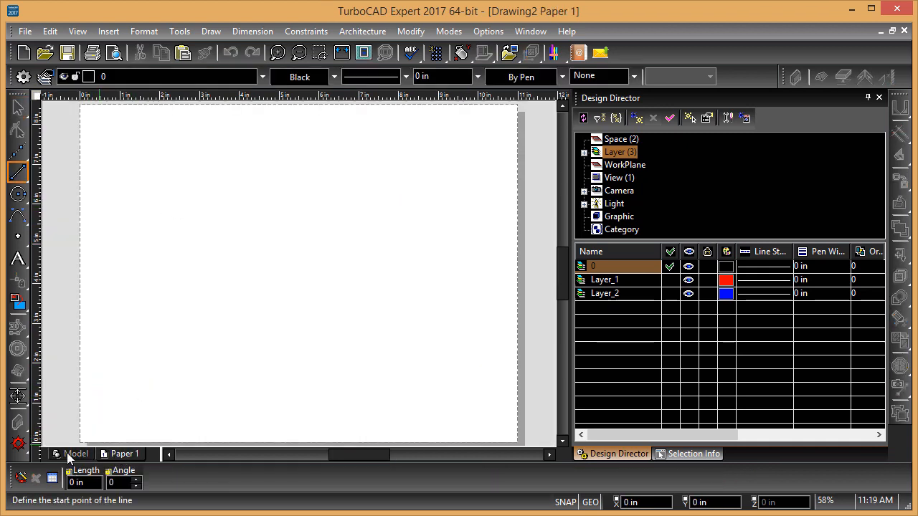
{"action": "left_click", "coordinate": [76, 453]}
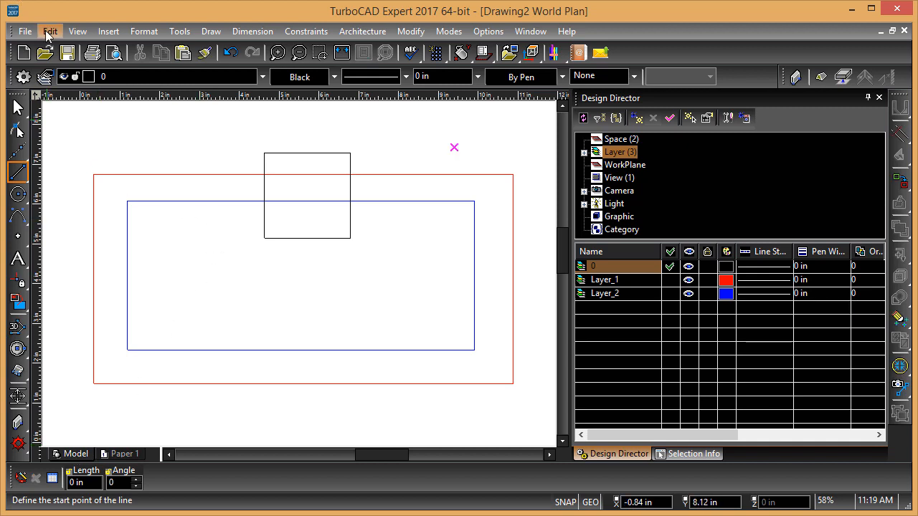
{"action": "mouse_move", "coordinate": [92, 35]}
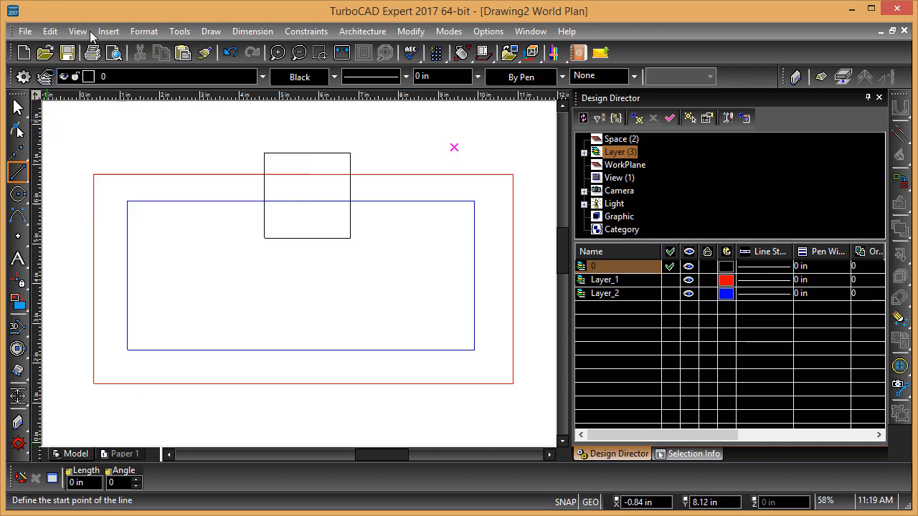
{"action": "left_click", "coordinate": [77, 32]}
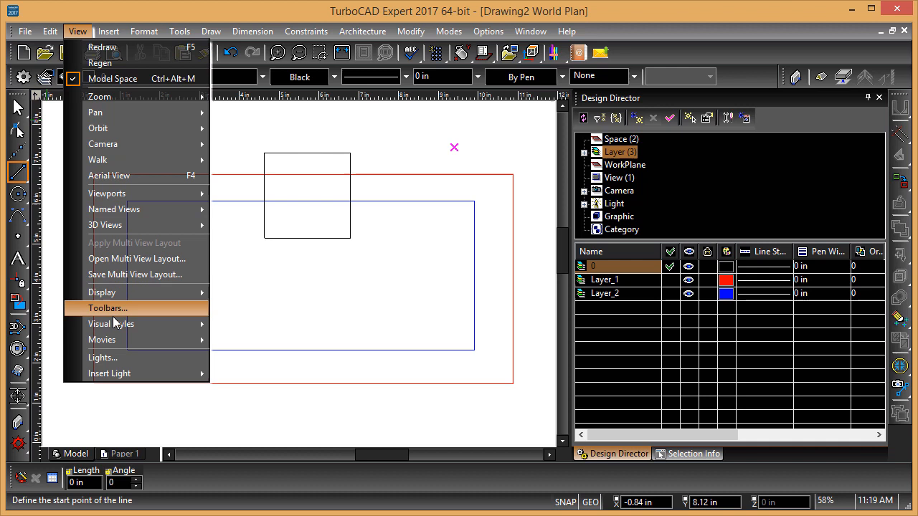
{"action": "mouse_move", "coordinate": [127, 175]}
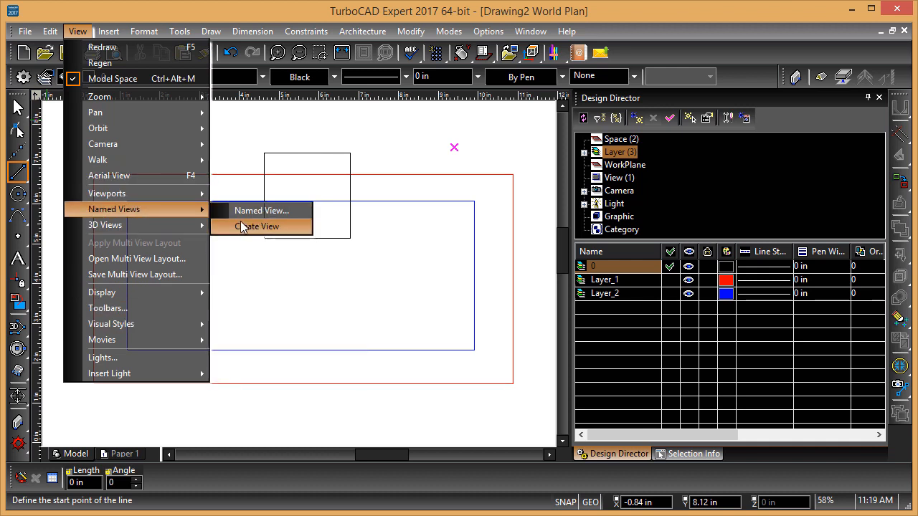
{"action": "left_click", "coordinate": [258, 227]}
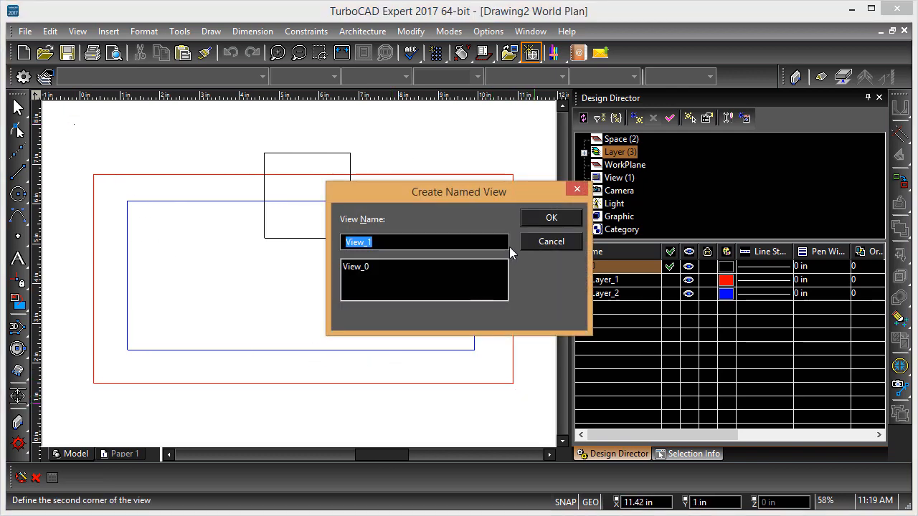
{"action": "left_click", "coordinate": [550, 218]}
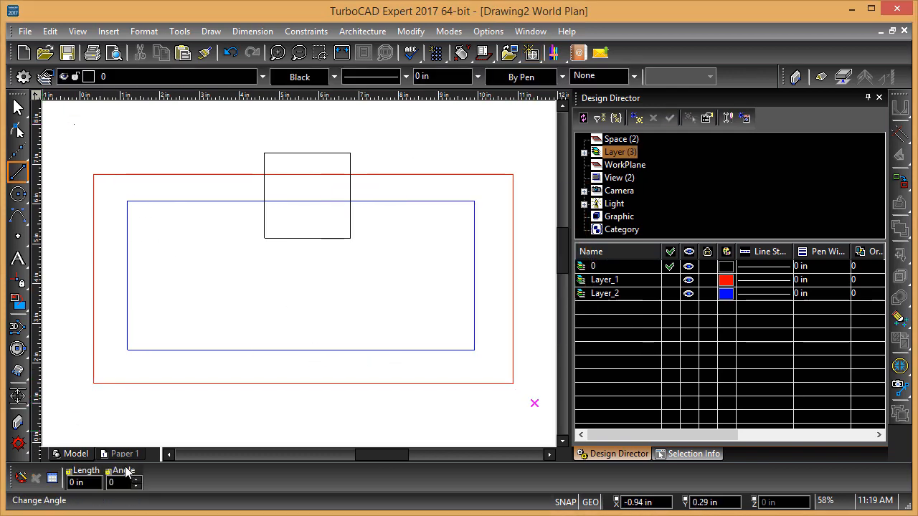
On Paper 1, draw a sheet-wide viewport and show View_1 inside it.
{"action": "left_click", "coordinate": [123, 453]}
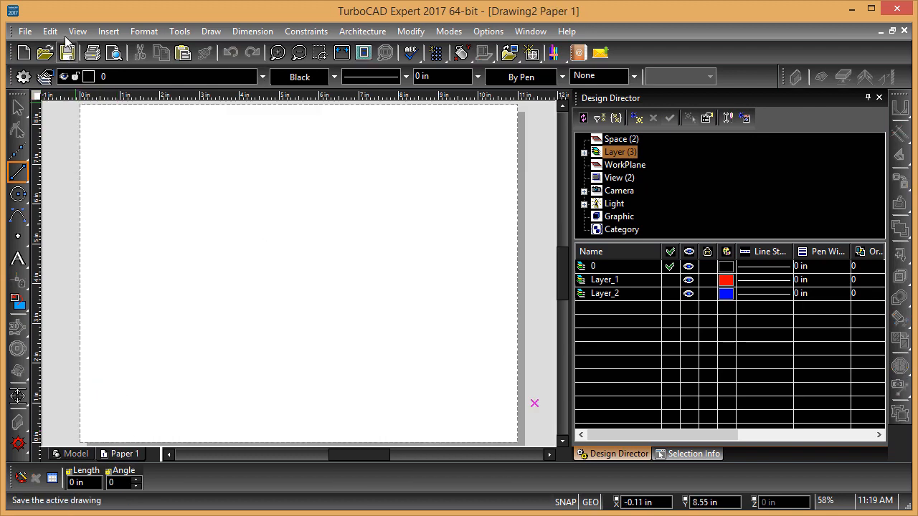
{"action": "left_click", "coordinate": [78, 32]}
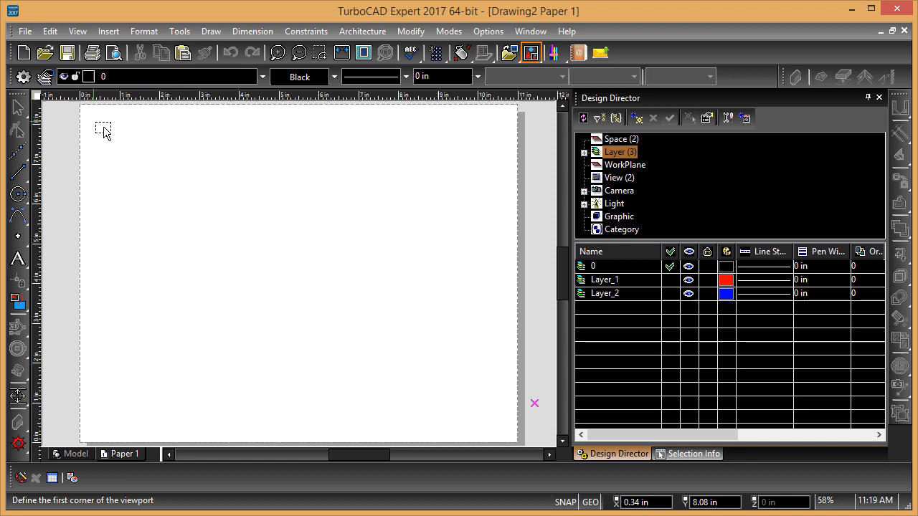
{"action": "left_click", "coordinate": [114, 132]}
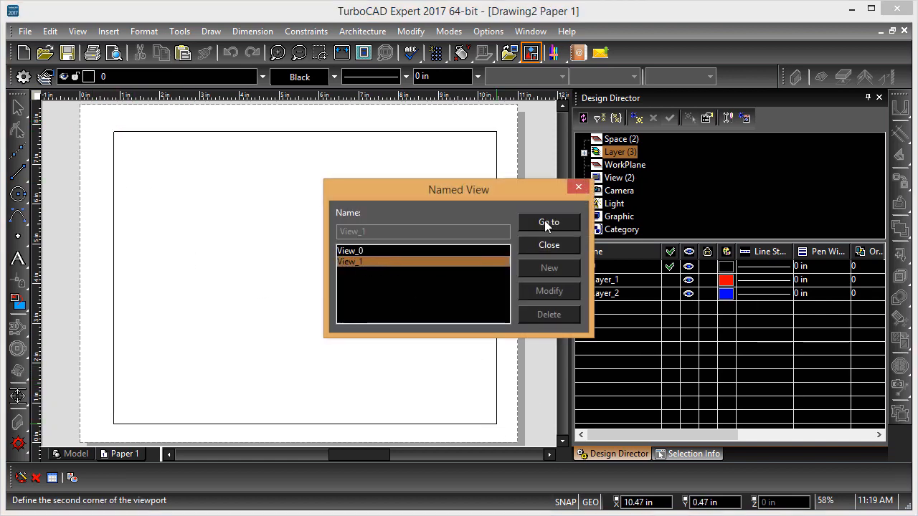
{"action": "left_click", "coordinate": [547, 222]}
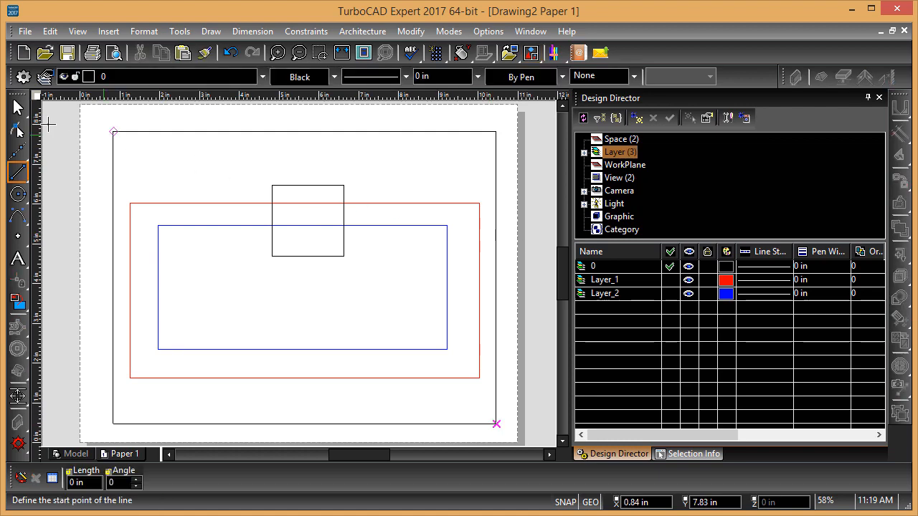
{"action": "left_click", "coordinate": [24, 31]}
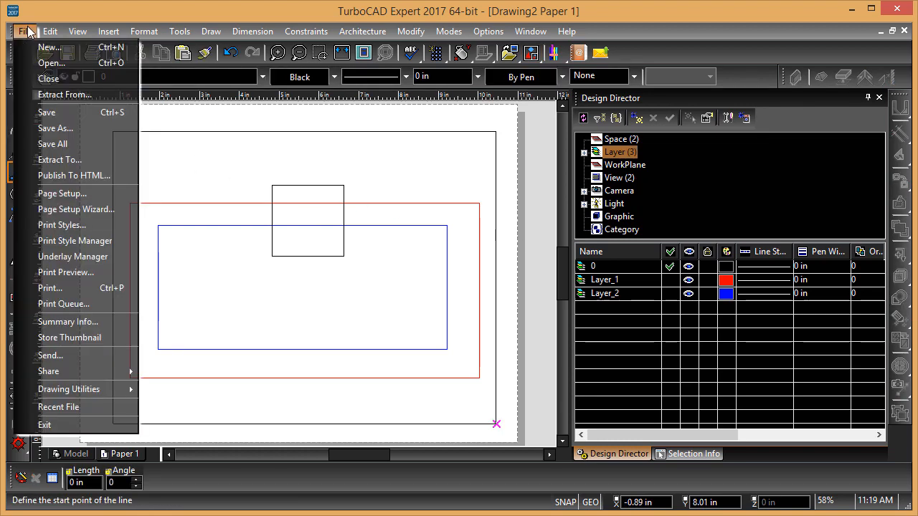
{"action": "mouse_move", "coordinate": [66, 272]}
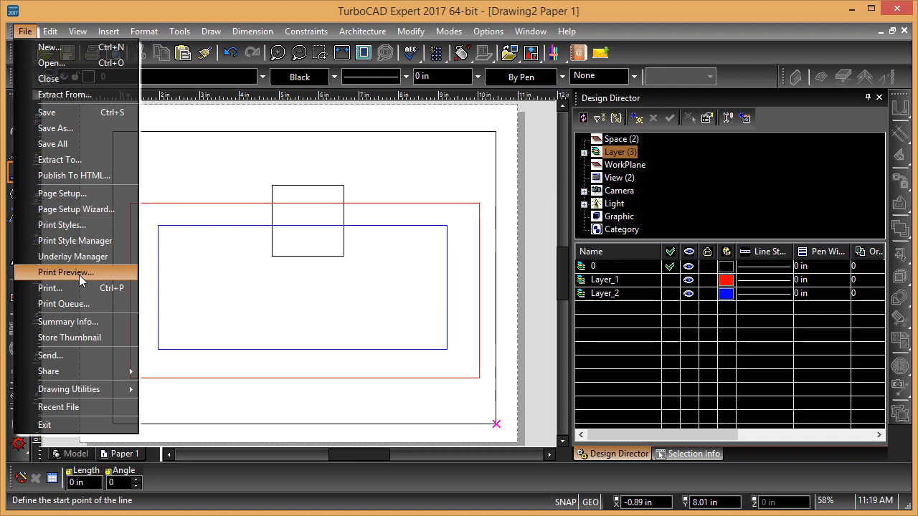
{"action": "left_click", "coordinate": [66, 273]}
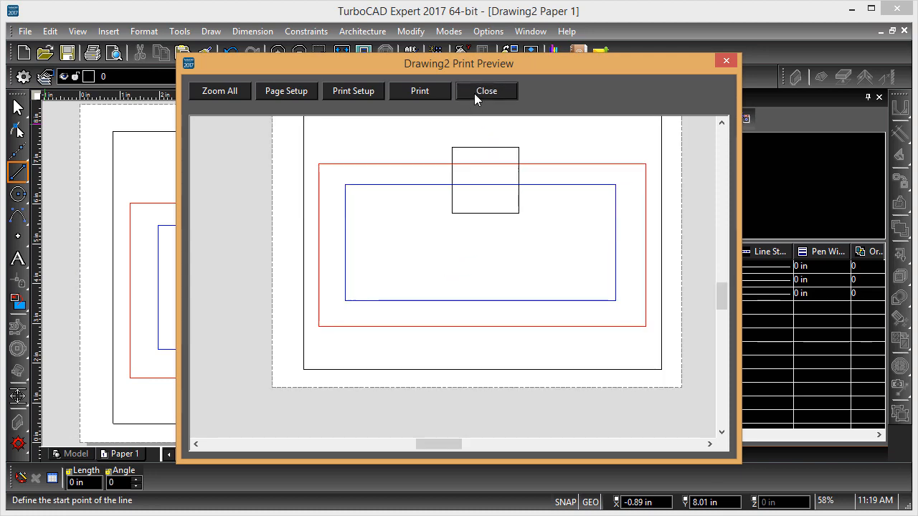
{"action": "left_click", "coordinate": [486, 90]}
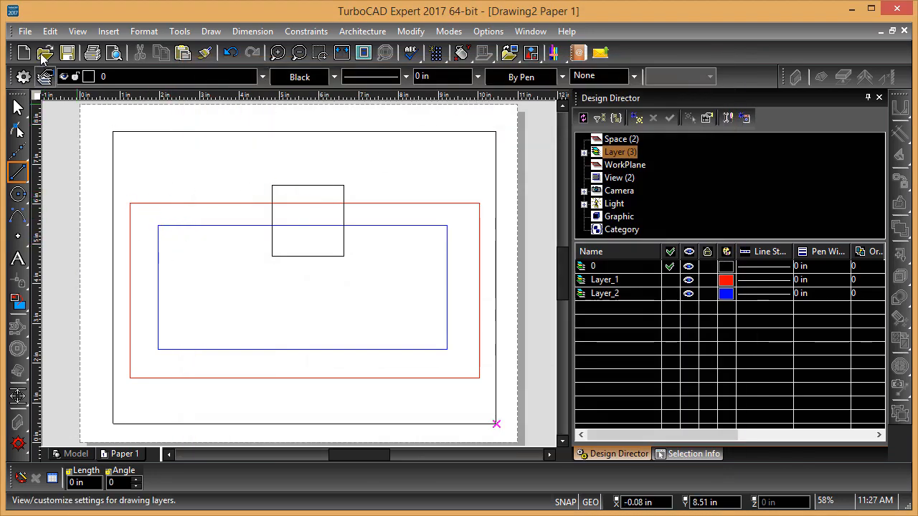
{"action": "left_click", "coordinate": [26, 32]}
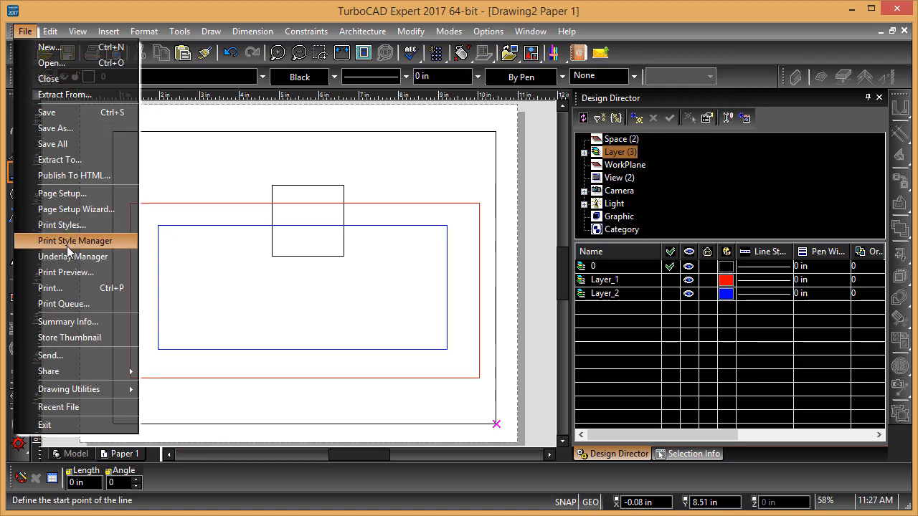
{"action": "left_click", "coordinate": [74, 241]}
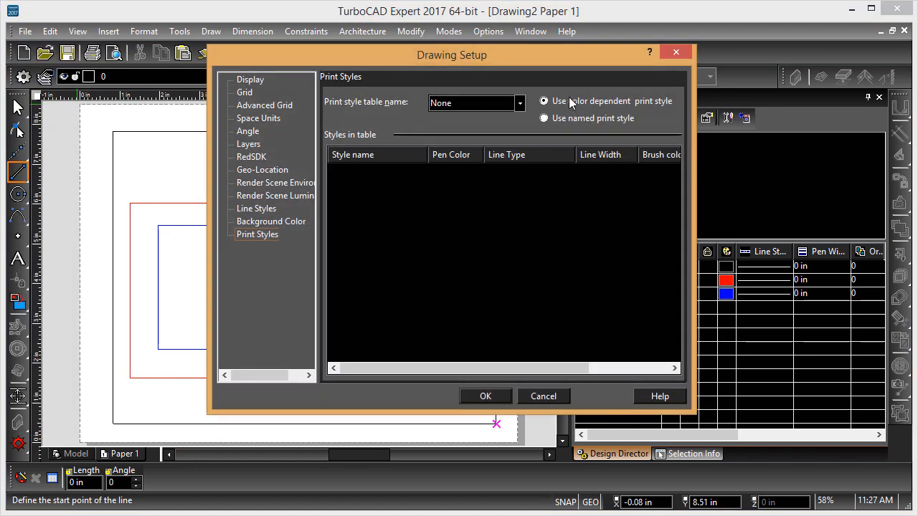
{"action": "mouse_move", "coordinate": [588, 107]}
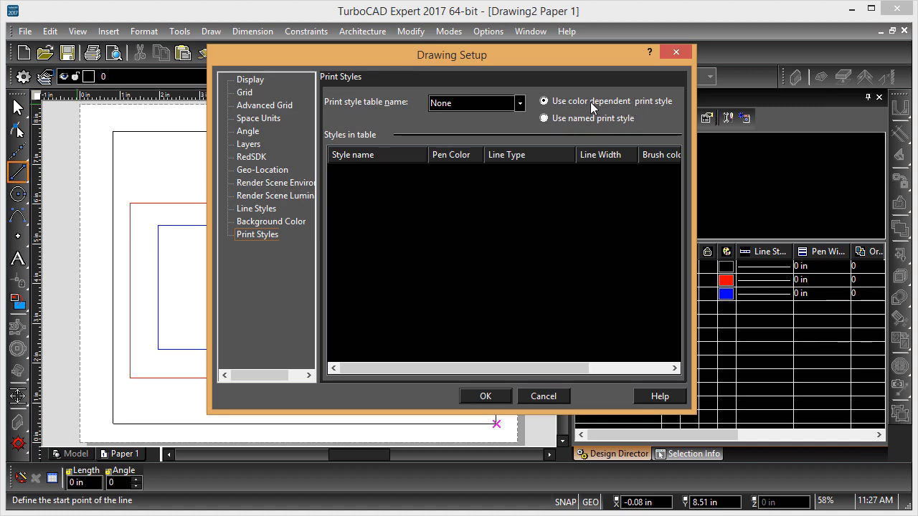
{"action": "mouse_move", "coordinate": [624, 140]}
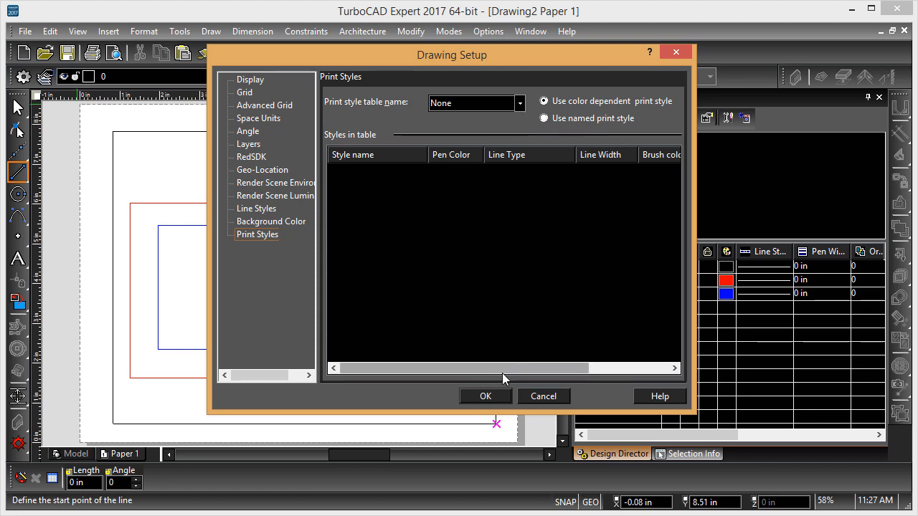
{"action": "left_click", "coordinate": [484, 396]}
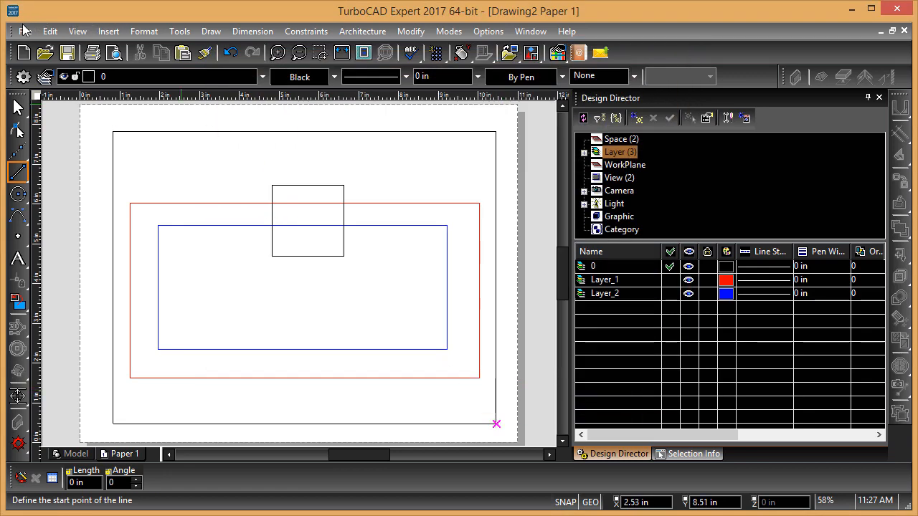
In the Print Style Manager, import AutoCAD plot styles from AIA Standard.ctb.
{"action": "left_click", "coordinate": [25, 32]}
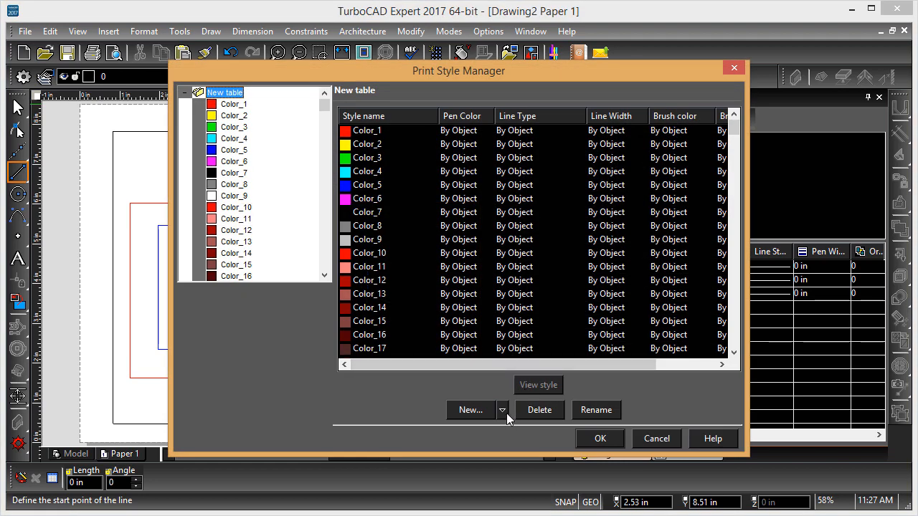
{"action": "left_click", "coordinate": [501, 411]}
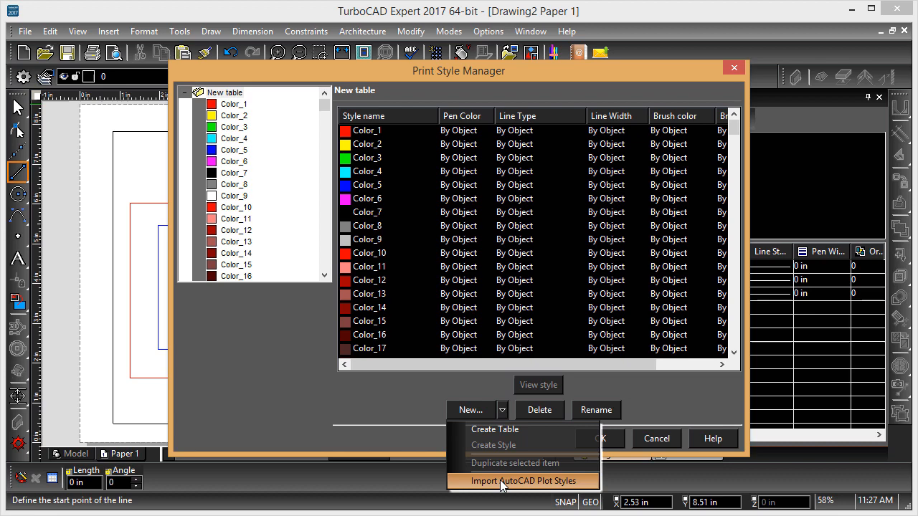
{"action": "left_click", "coordinate": [525, 481]}
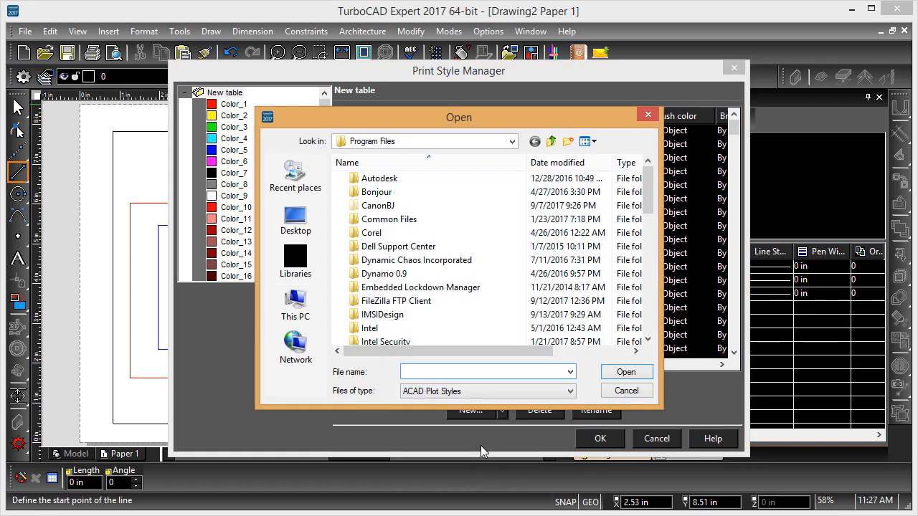
{"action": "right_click", "coordinate": [487, 372]}
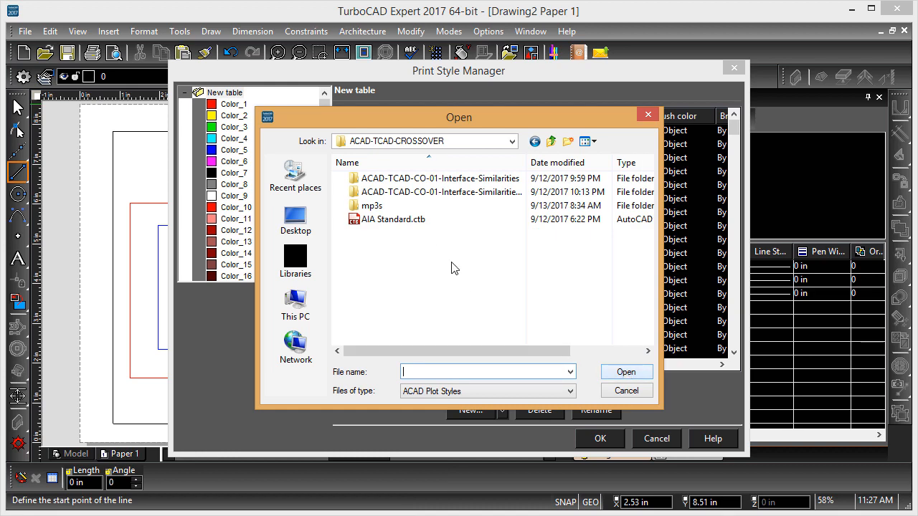
{"action": "left_click", "coordinate": [392, 218]}
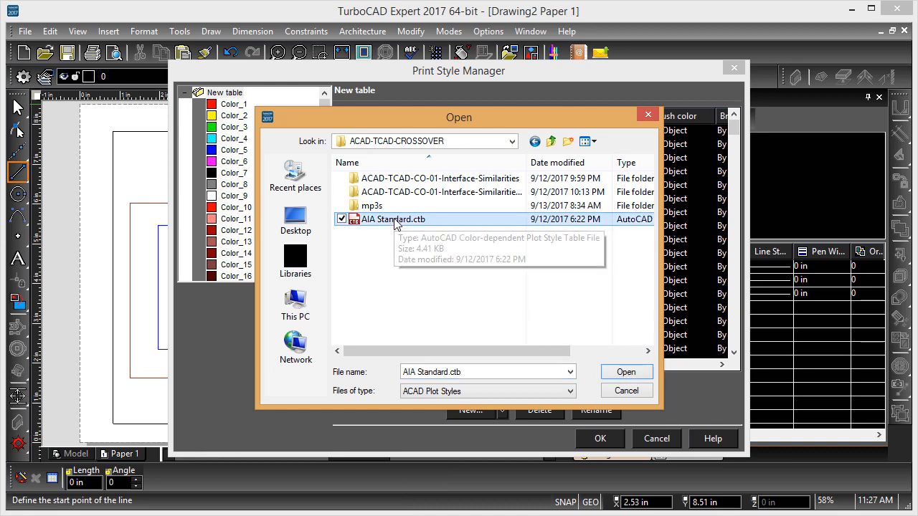
{"action": "left_click", "coordinate": [626, 371]}
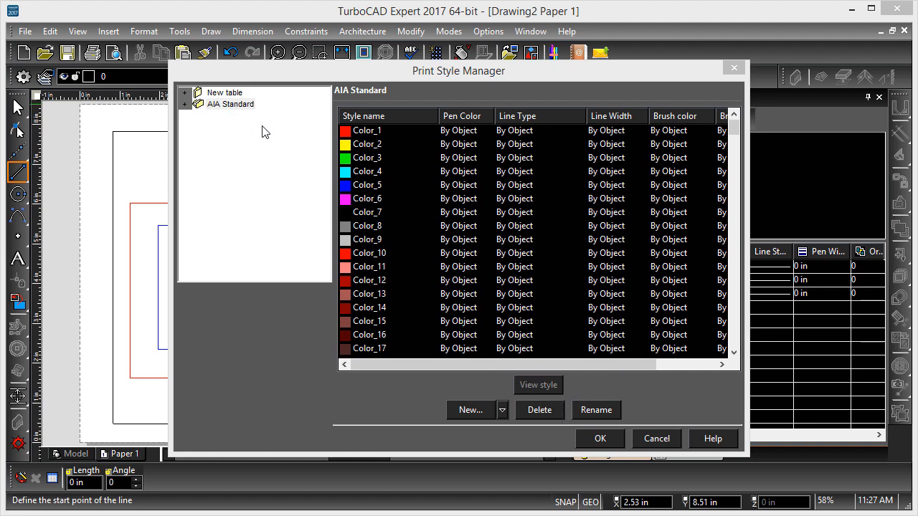
Scroll through the AIA Standard table's styles, then accept and close the manager.
{"action": "left_click", "coordinate": [229, 103]}
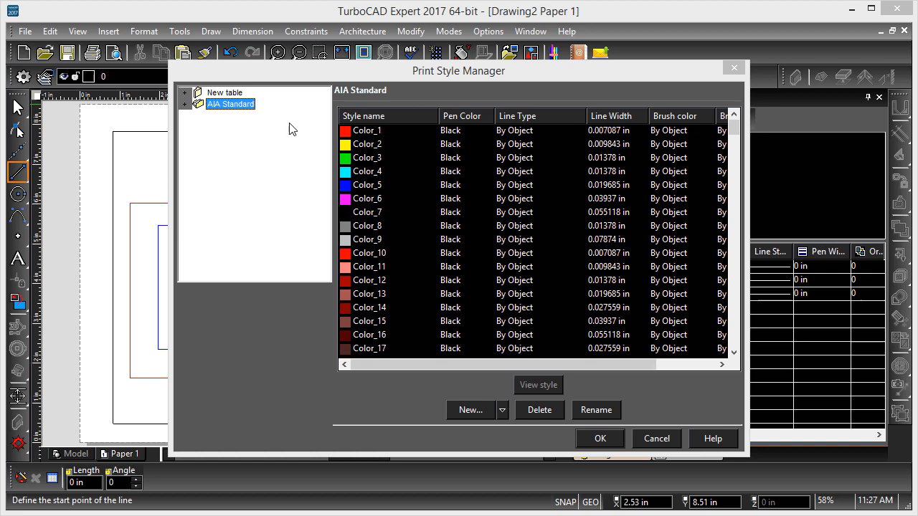
{"action": "mouse_move", "coordinate": [620, 315]}
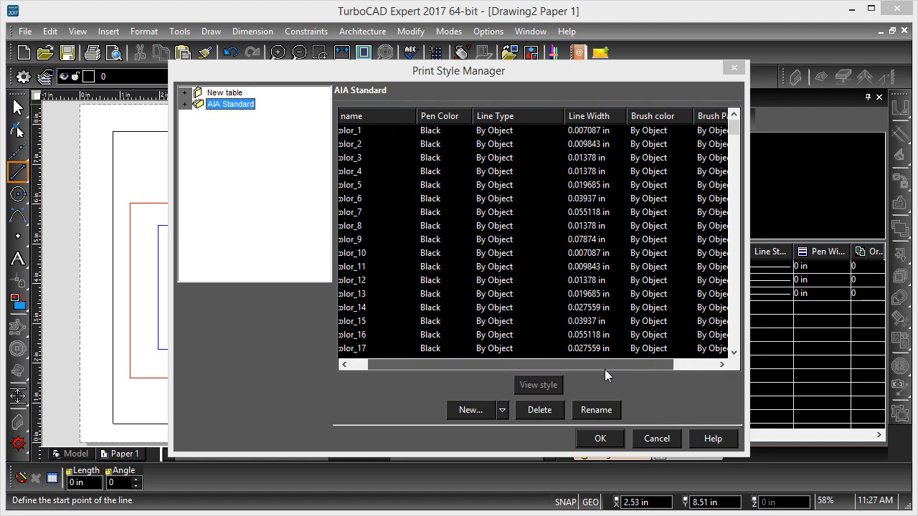
{"action": "scroll", "scroll_direction": "down", "scroll_amount": 3}
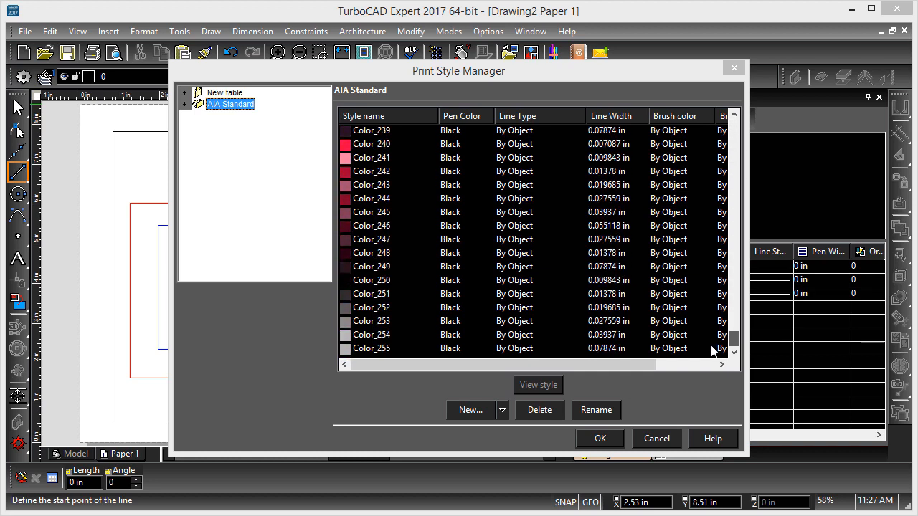
{"action": "scroll", "scroll_direction": "up", "scroll_amount": 3}
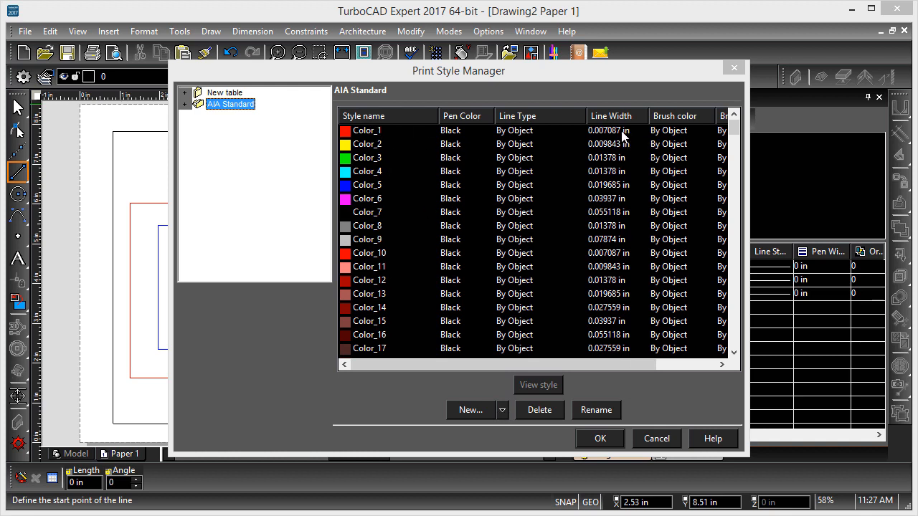
{"action": "mouse_move", "coordinate": [616, 199]}
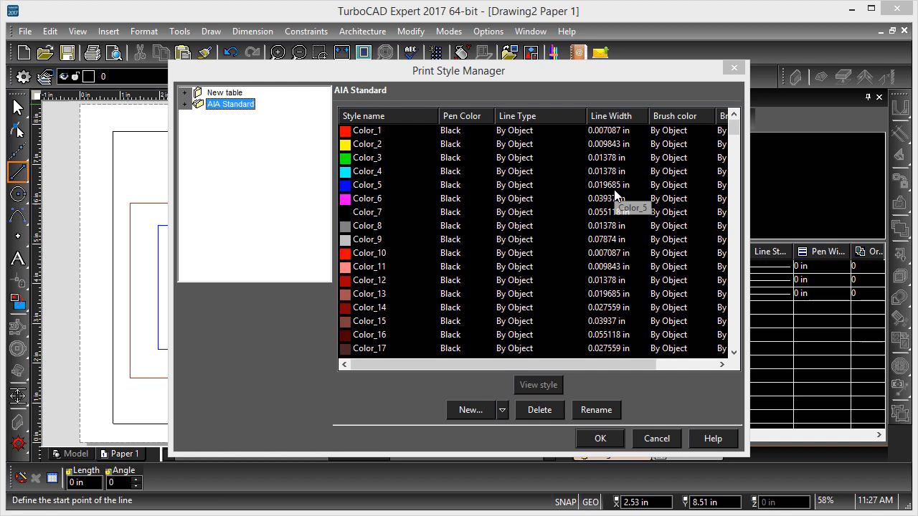
{"action": "mouse_move", "coordinate": [614, 188]}
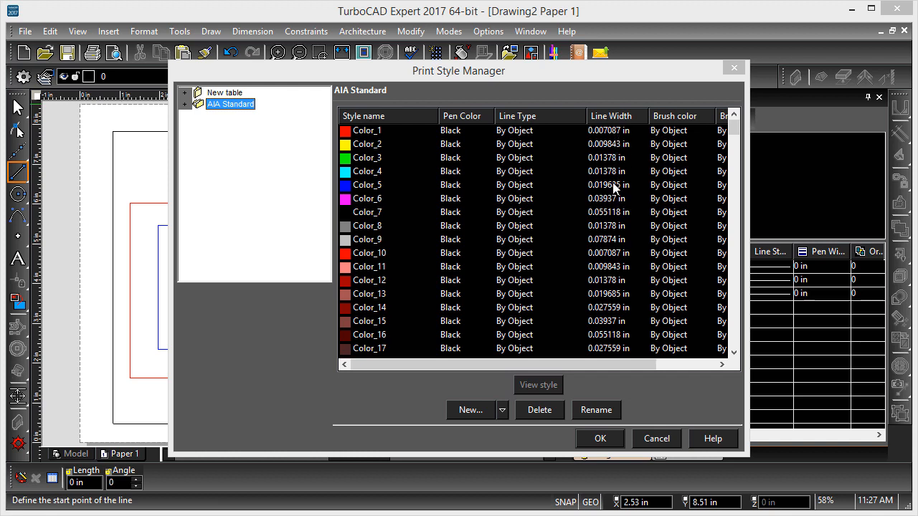
{"action": "mouse_move", "coordinate": [608, 445]}
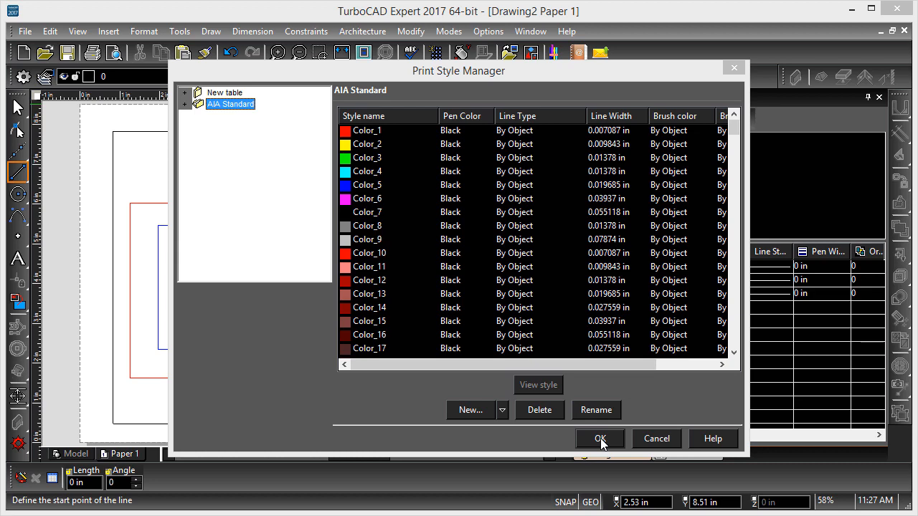
{"action": "left_click", "coordinate": [599, 439]}
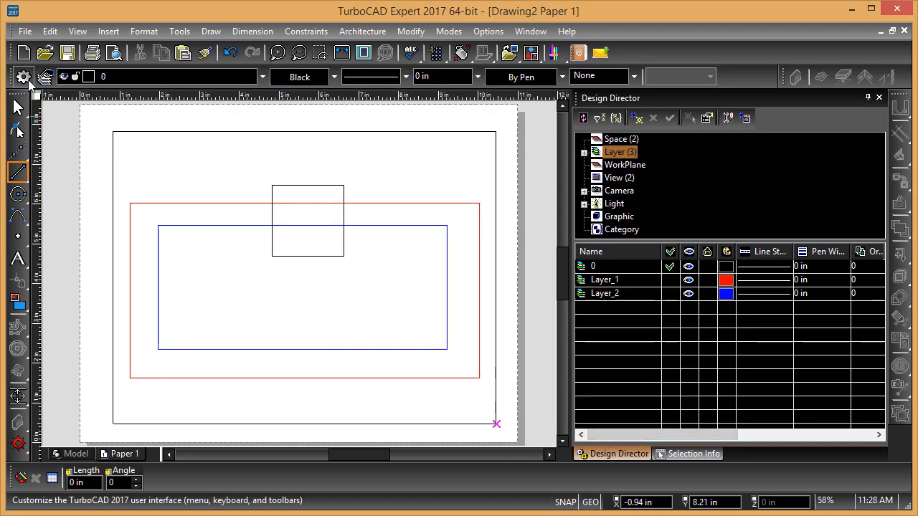
Choose AIA Standard as the drawing's print style table and apply it.
{"action": "left_click", "coordinate": [26, 32]}
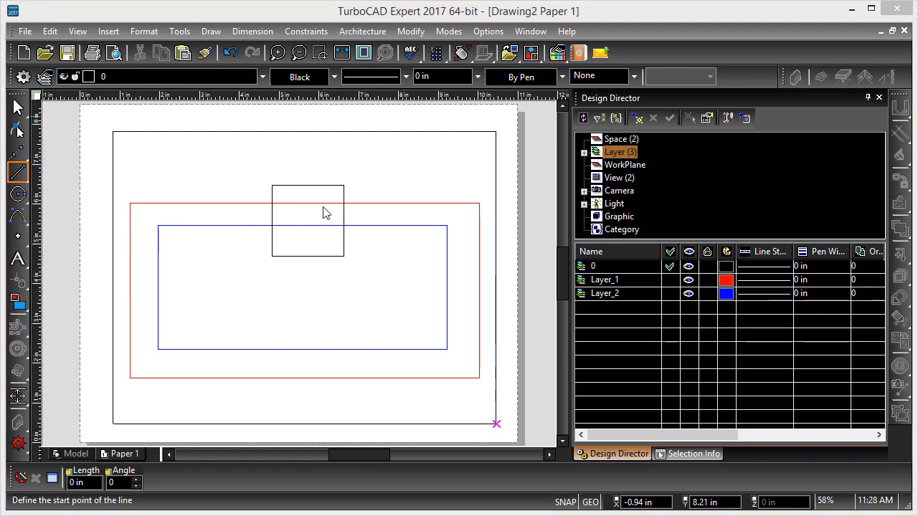
{"action": "left_click", "coordinate": [519, 103]}
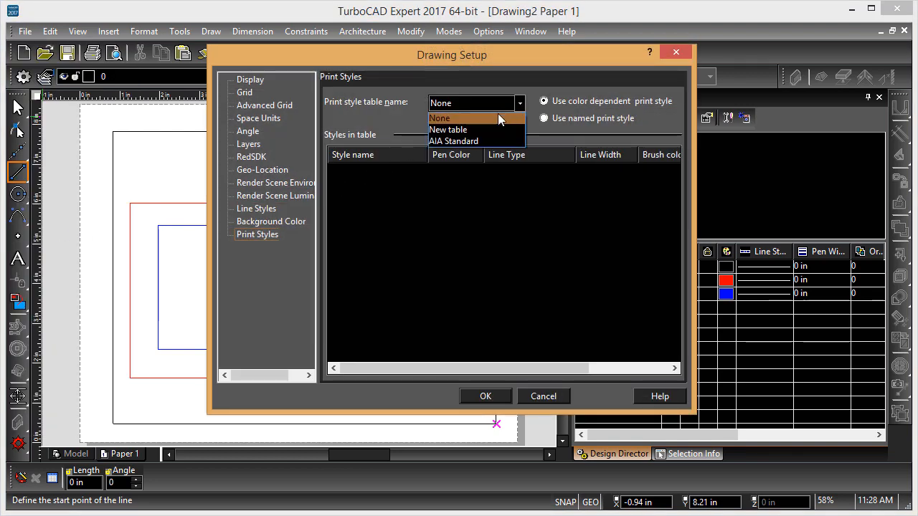
{"action": "left_click", "coordinate": [453, 140]}
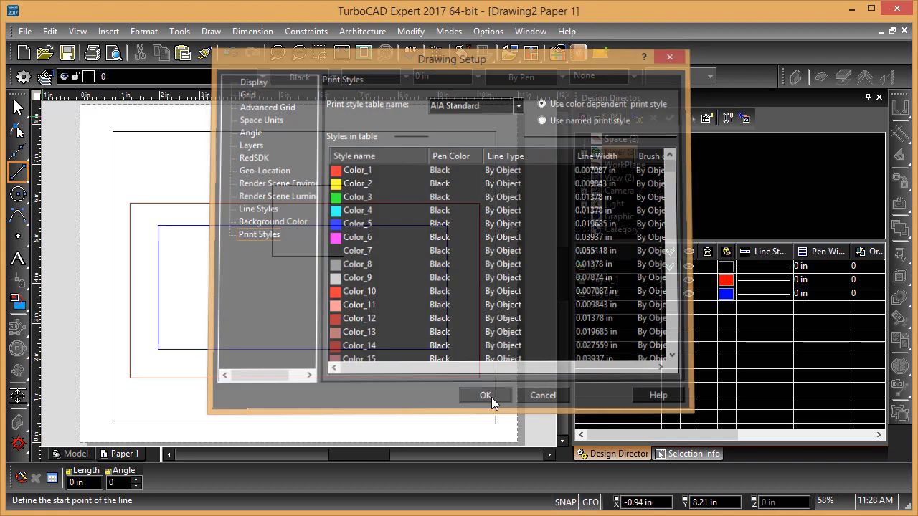
{"action": "left_click", "coordinate": [24, 32]}
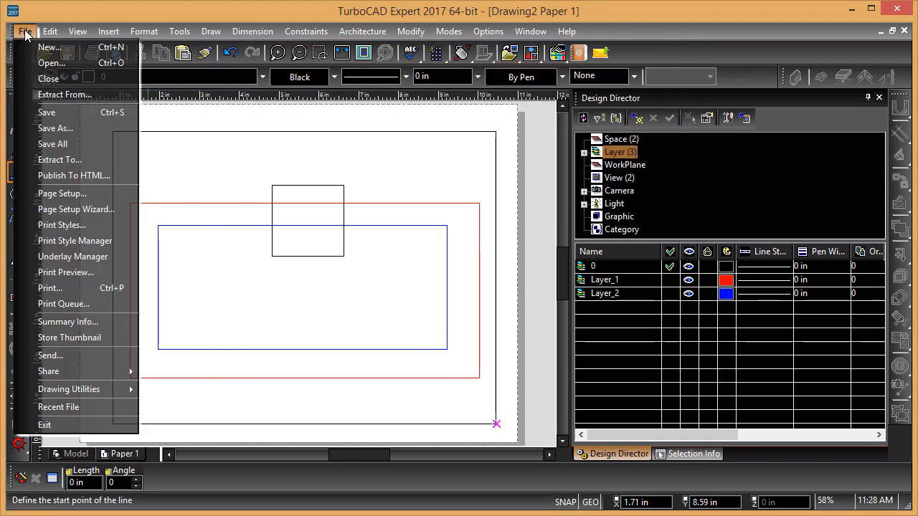
{"action": "mouse_move", "coordinate": [74, 241]}
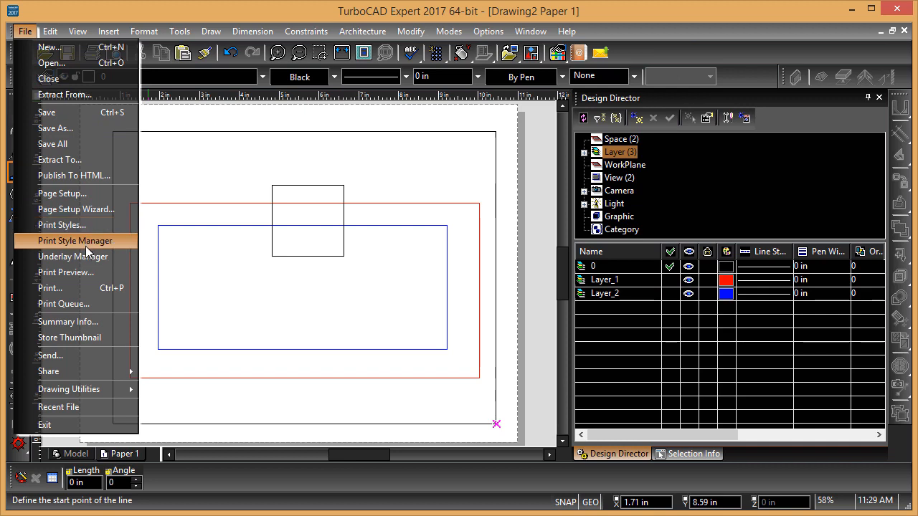
Preview the printout, where the square now prints with a heavier black outline.
{"action": "left_click", "coordinate": [66, 272]}
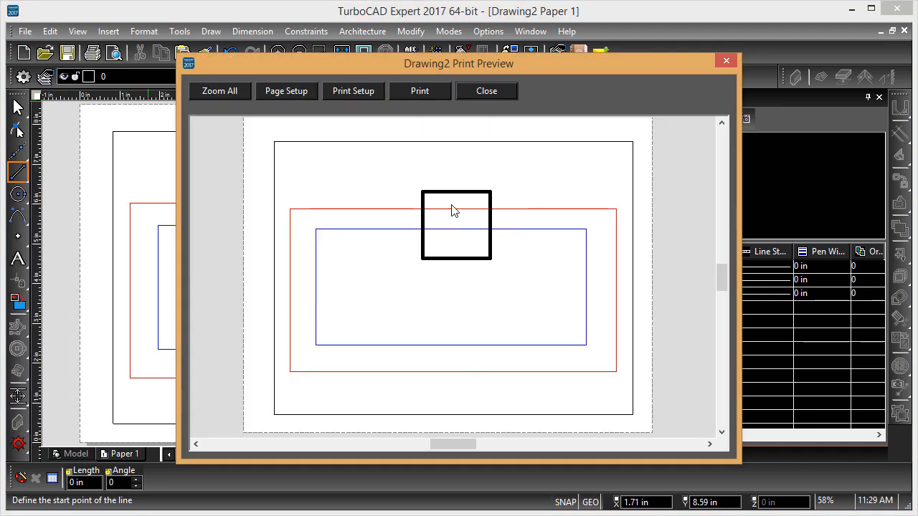
{"action": "mouse_move", "coordinate": [344, 223]}
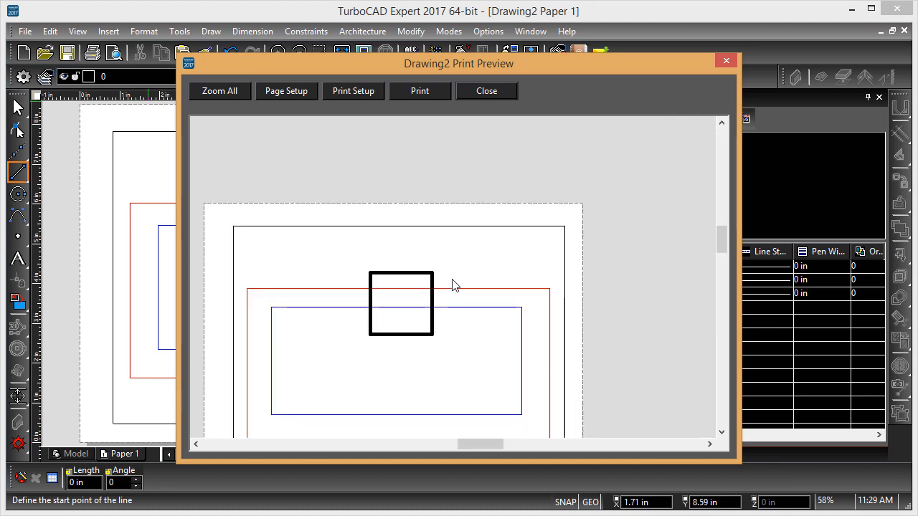
{"action": "mouse_move", "coordinate": [395, 297]}
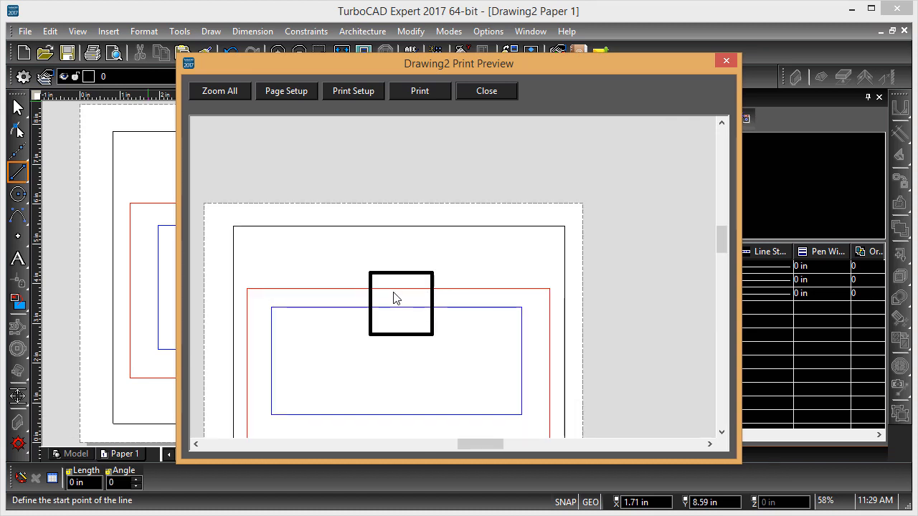
{"action": "mouse_move", "coordinate": [519, 109]}
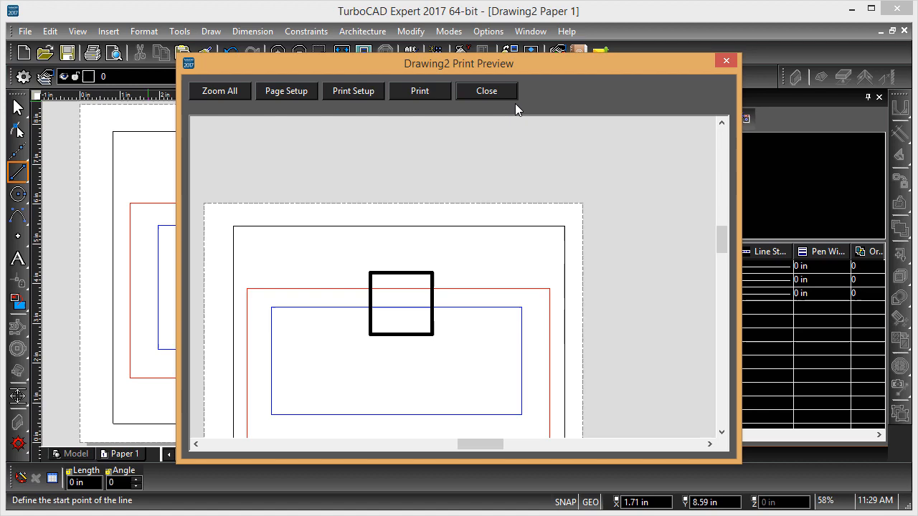